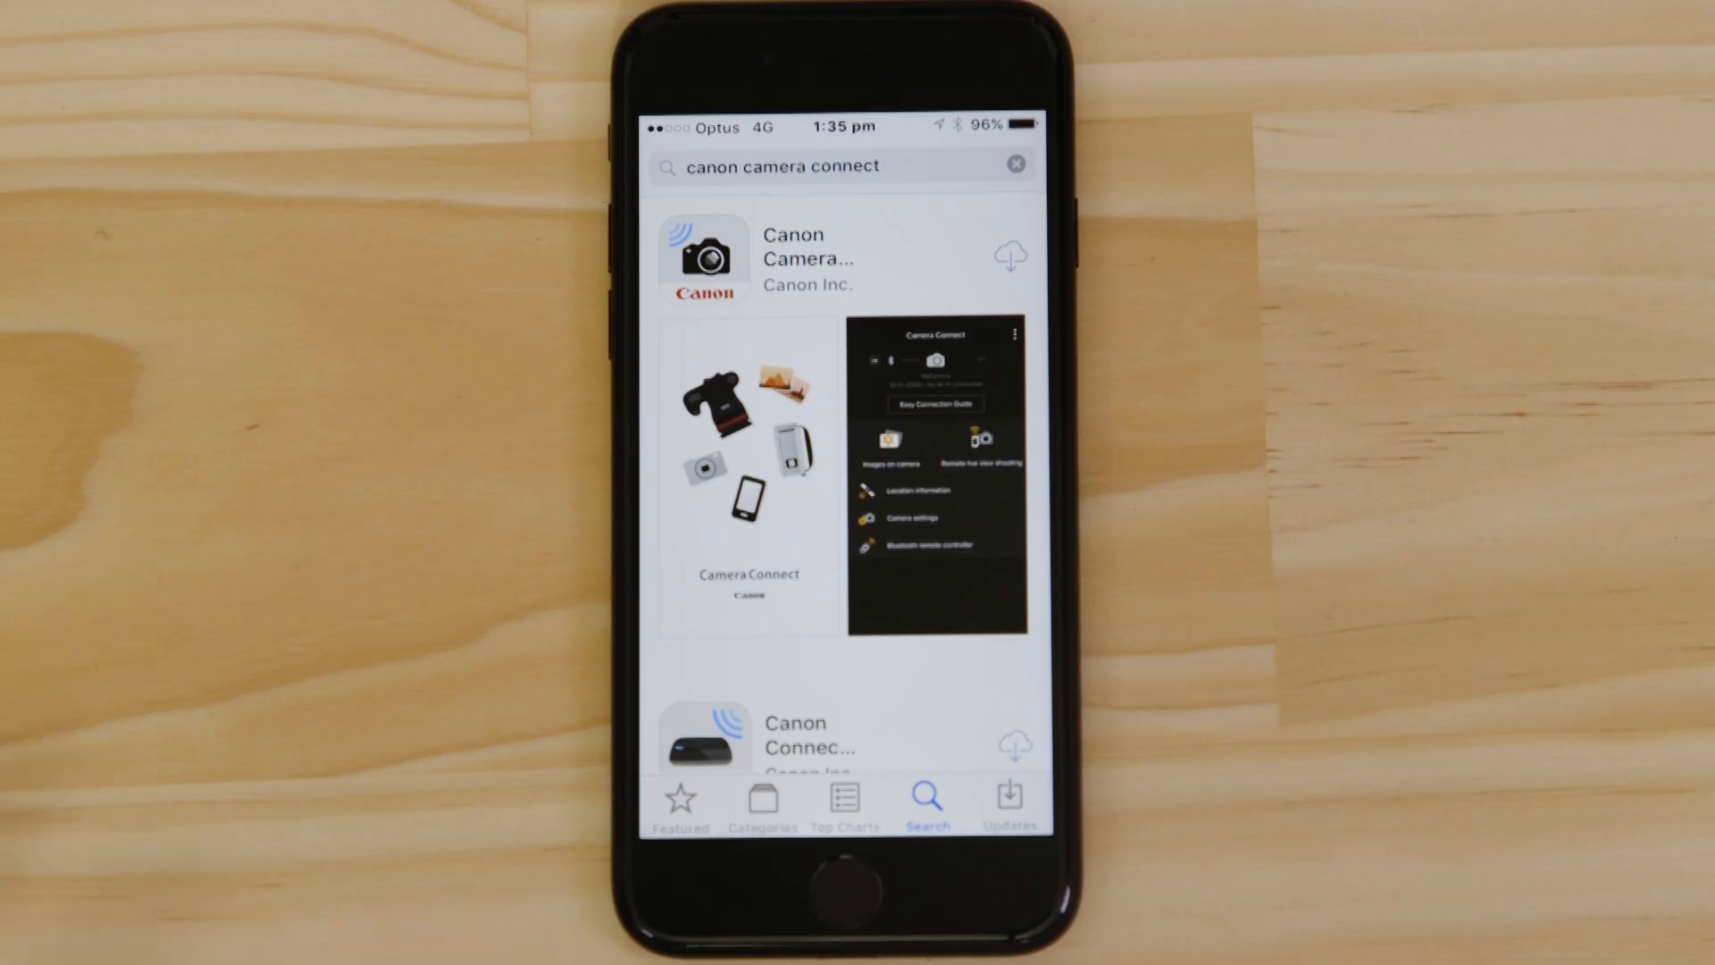
- Download Canon Camera Connect from the search results and wait for it to install
click(1007, 257)
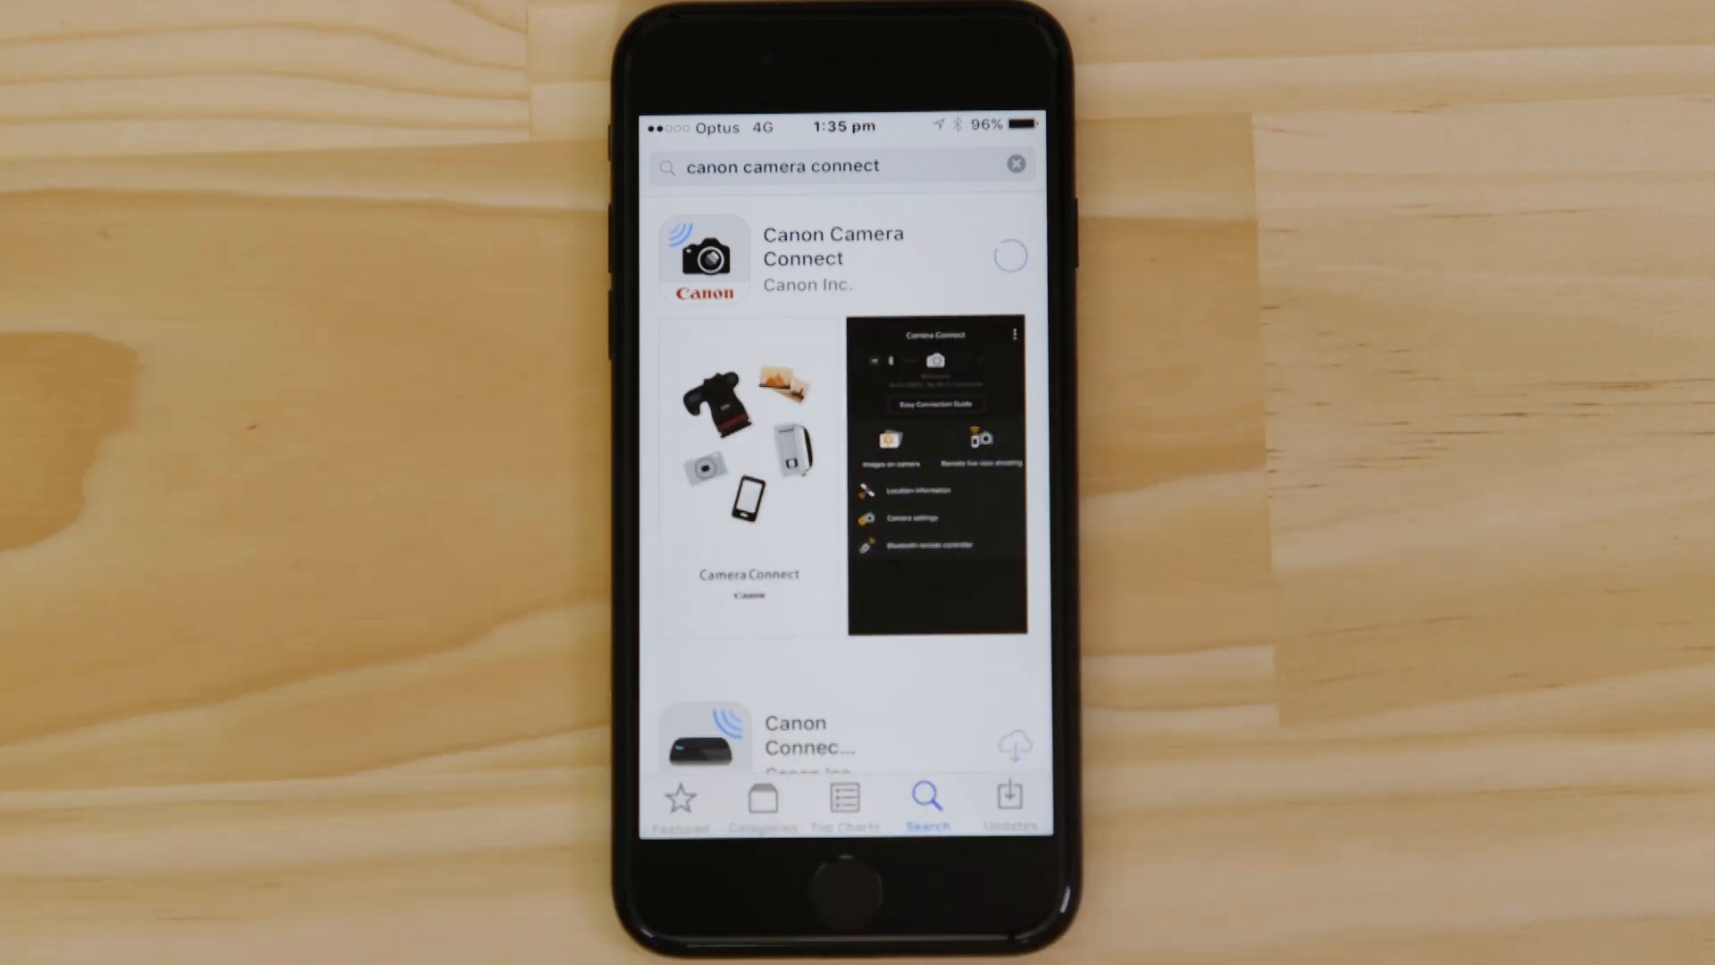
click(1010, 253)
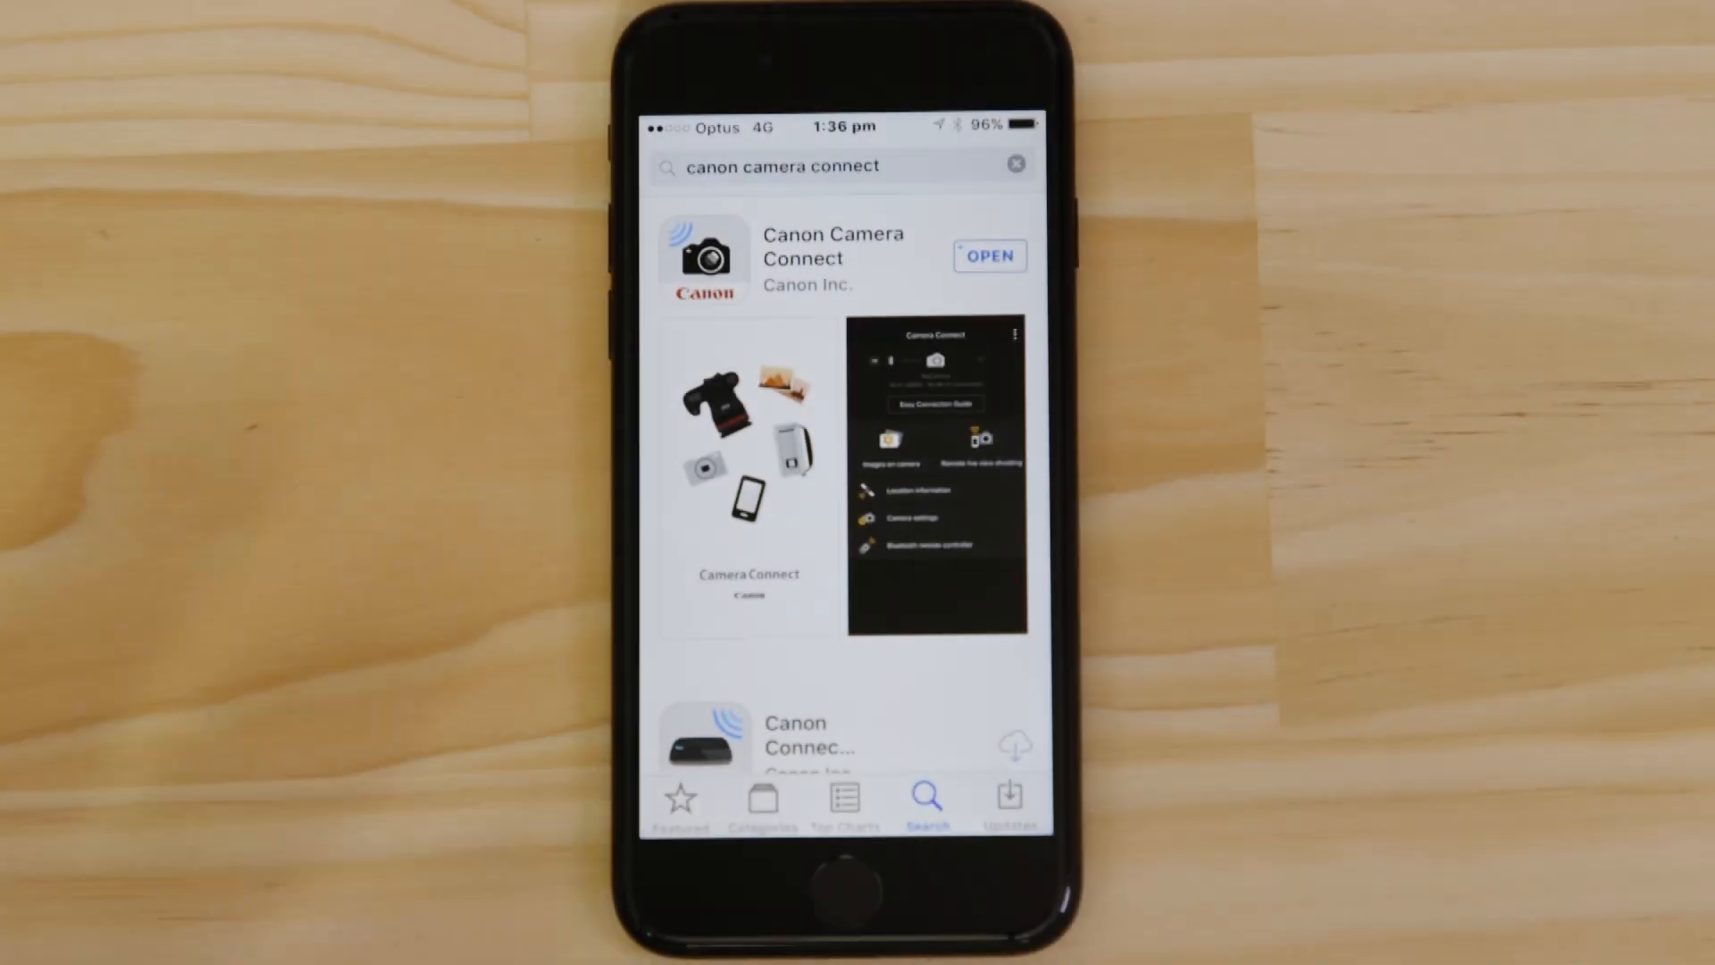
- Launch the app, answer the notifications alert, and swipe the intro to Connect to Camera
click(990, 257)
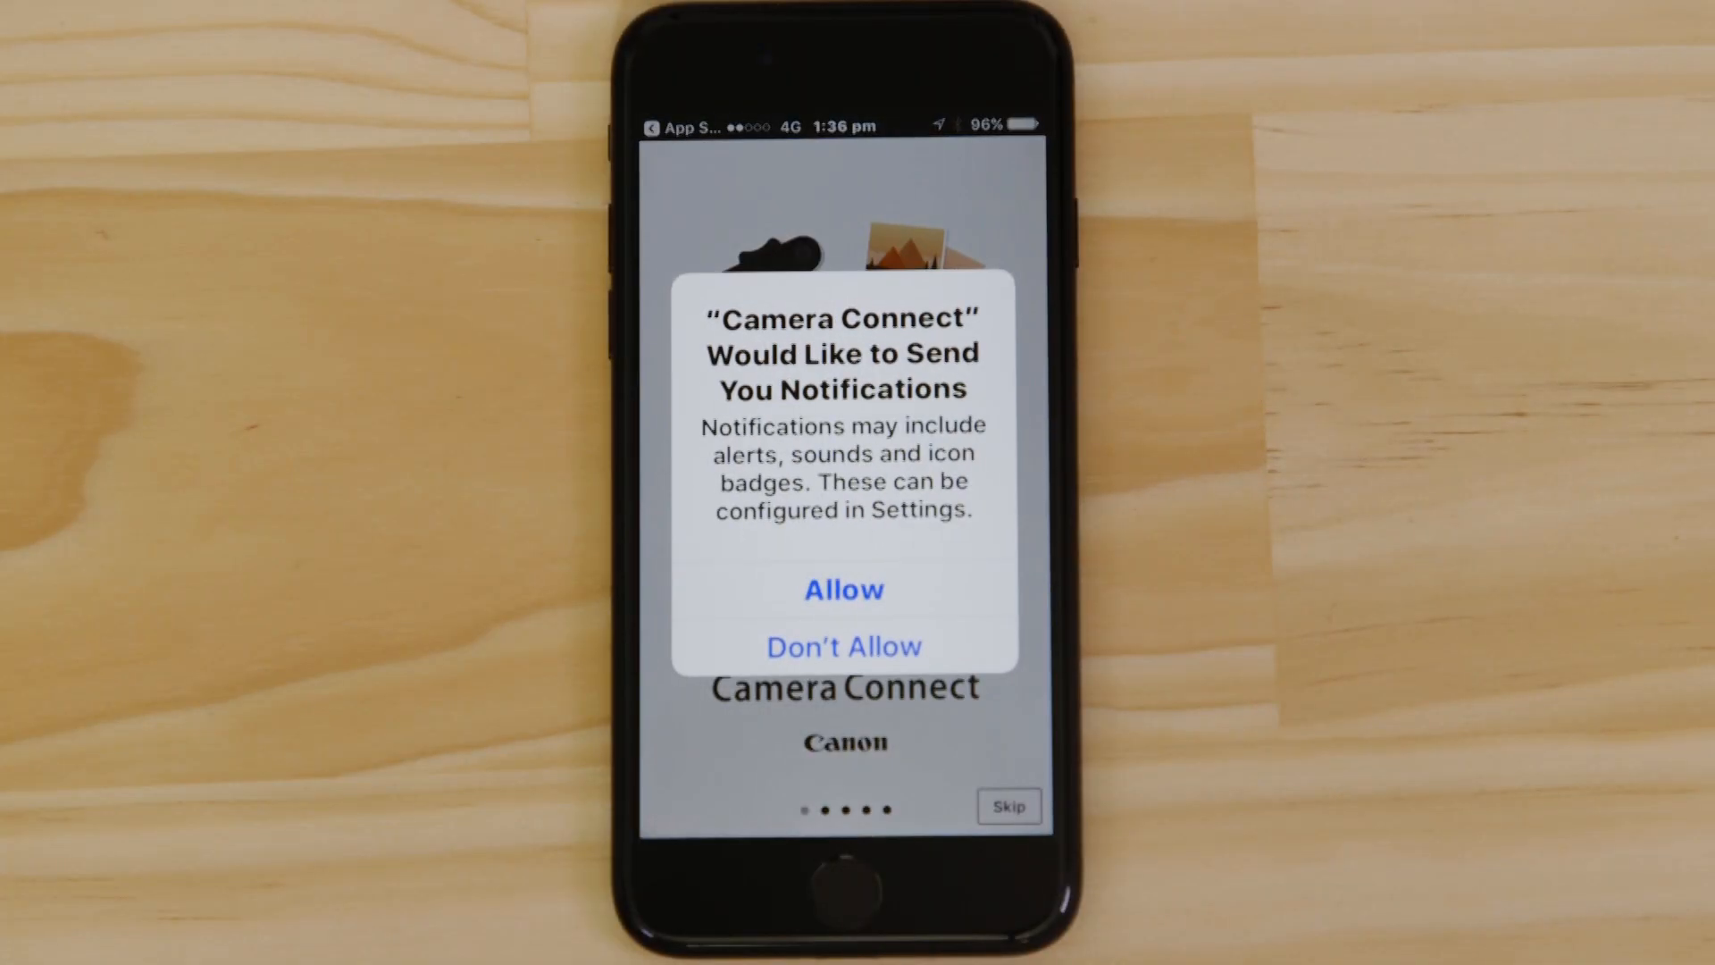
click(843, 590)
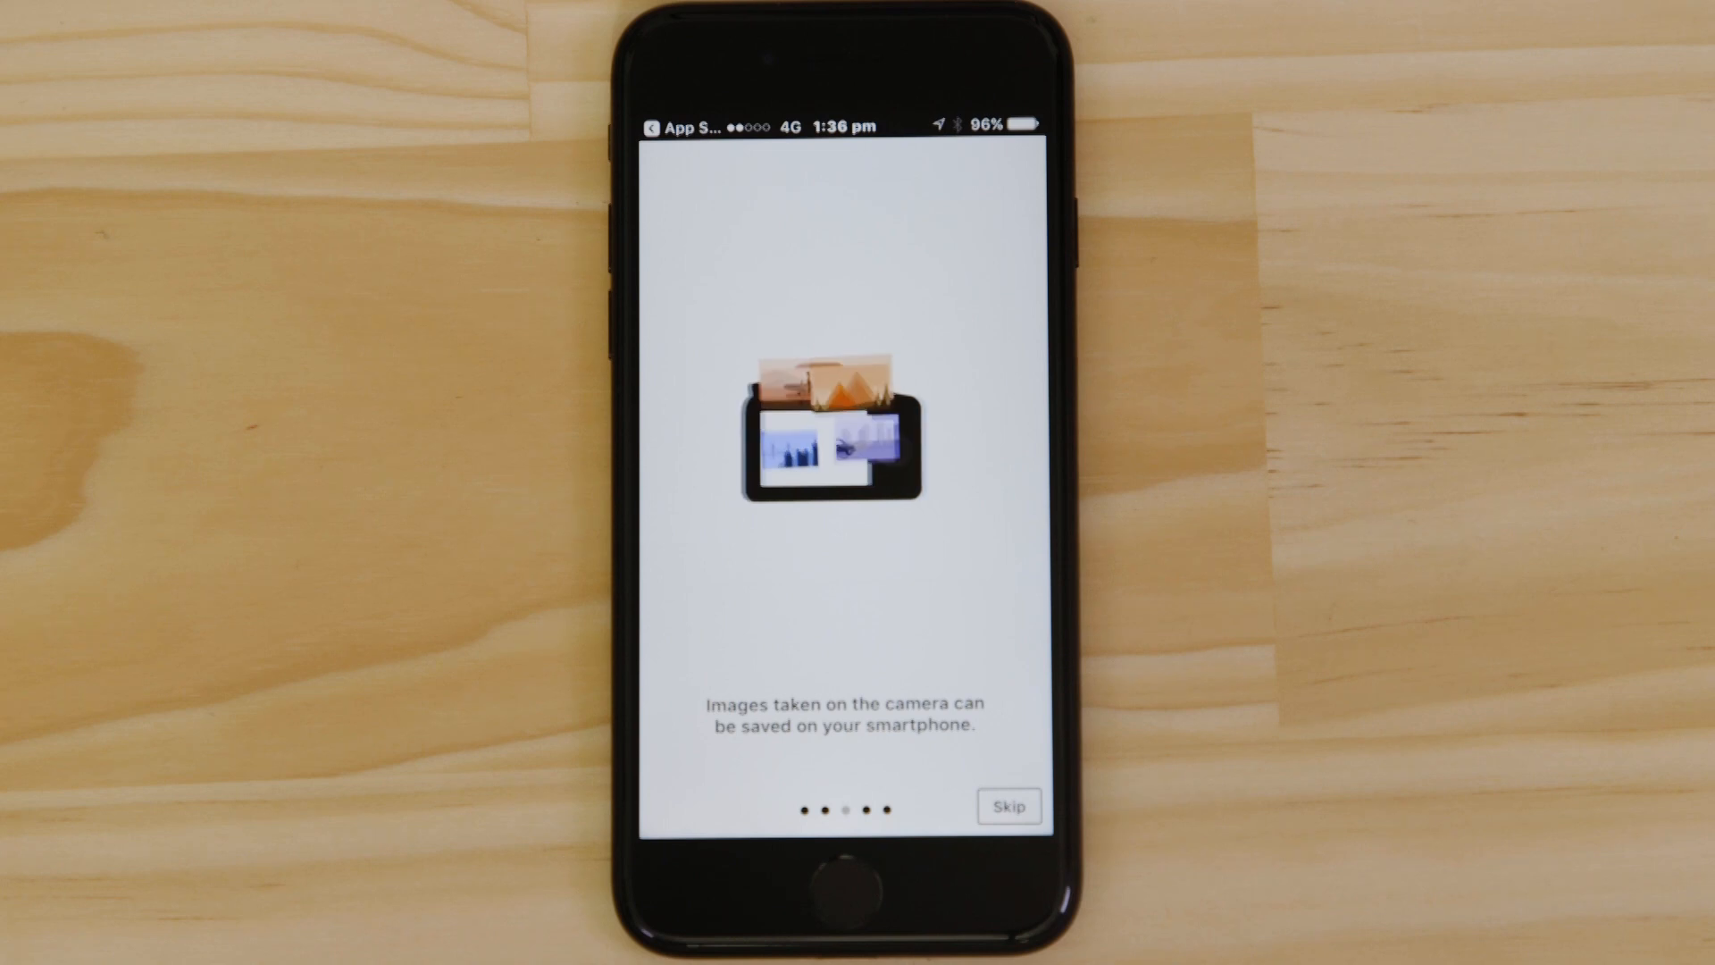
scroll(left, 3)
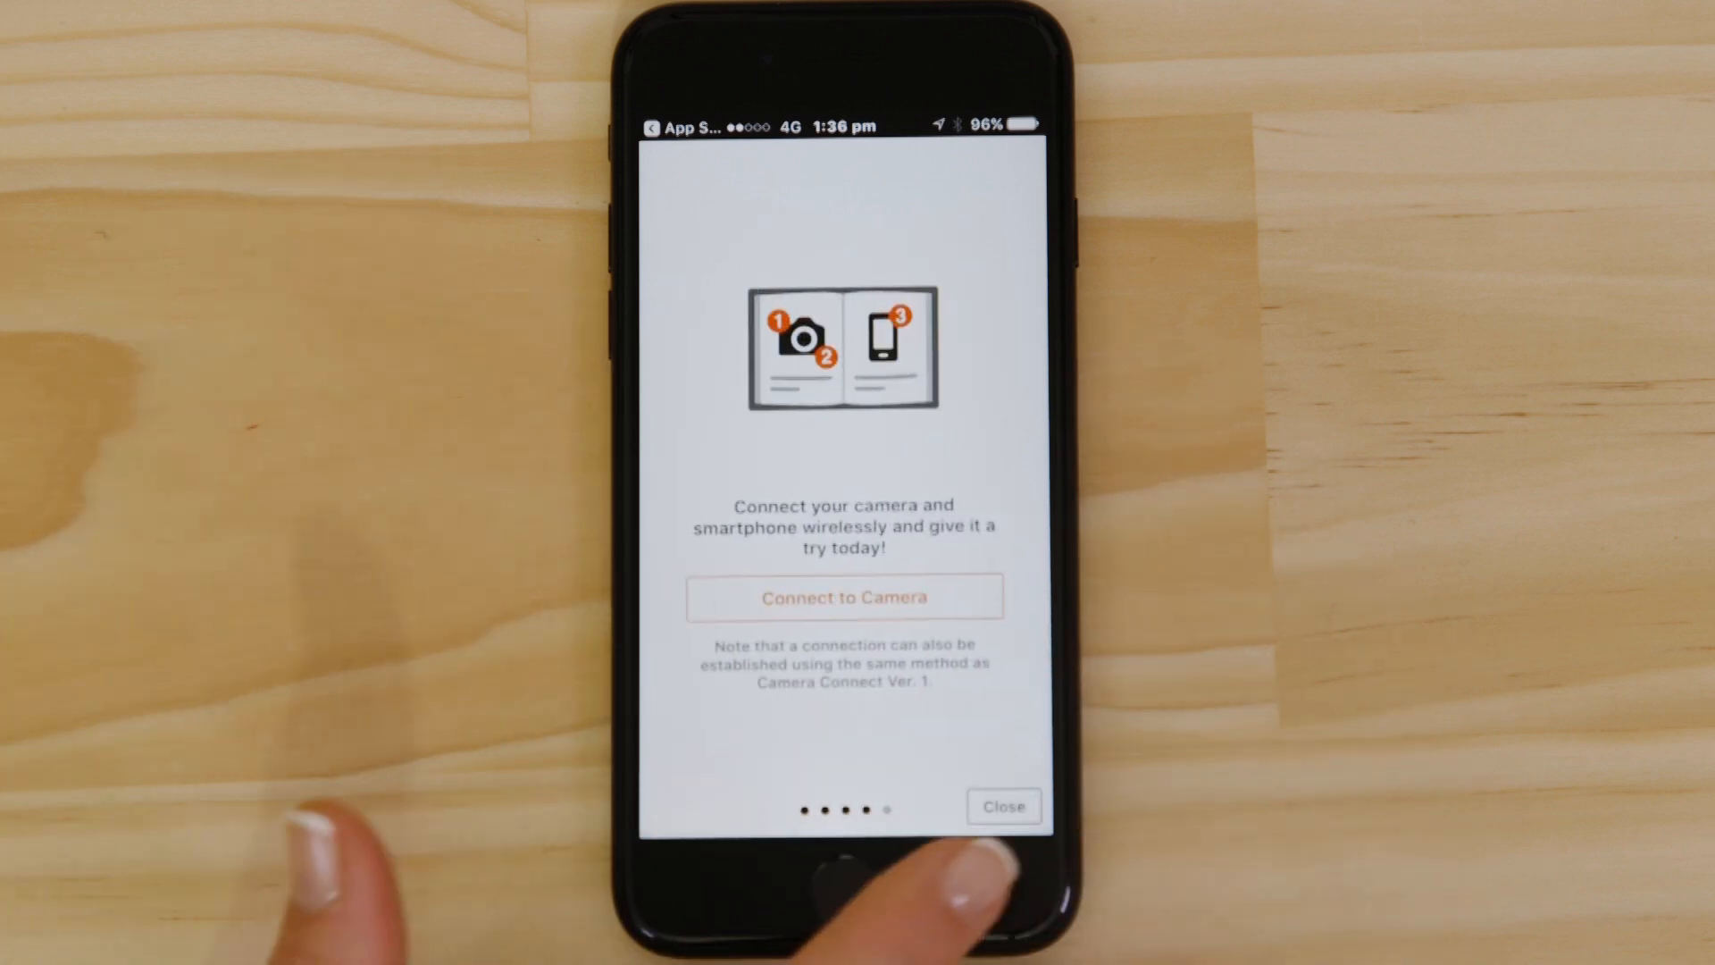
click(1004, 806)
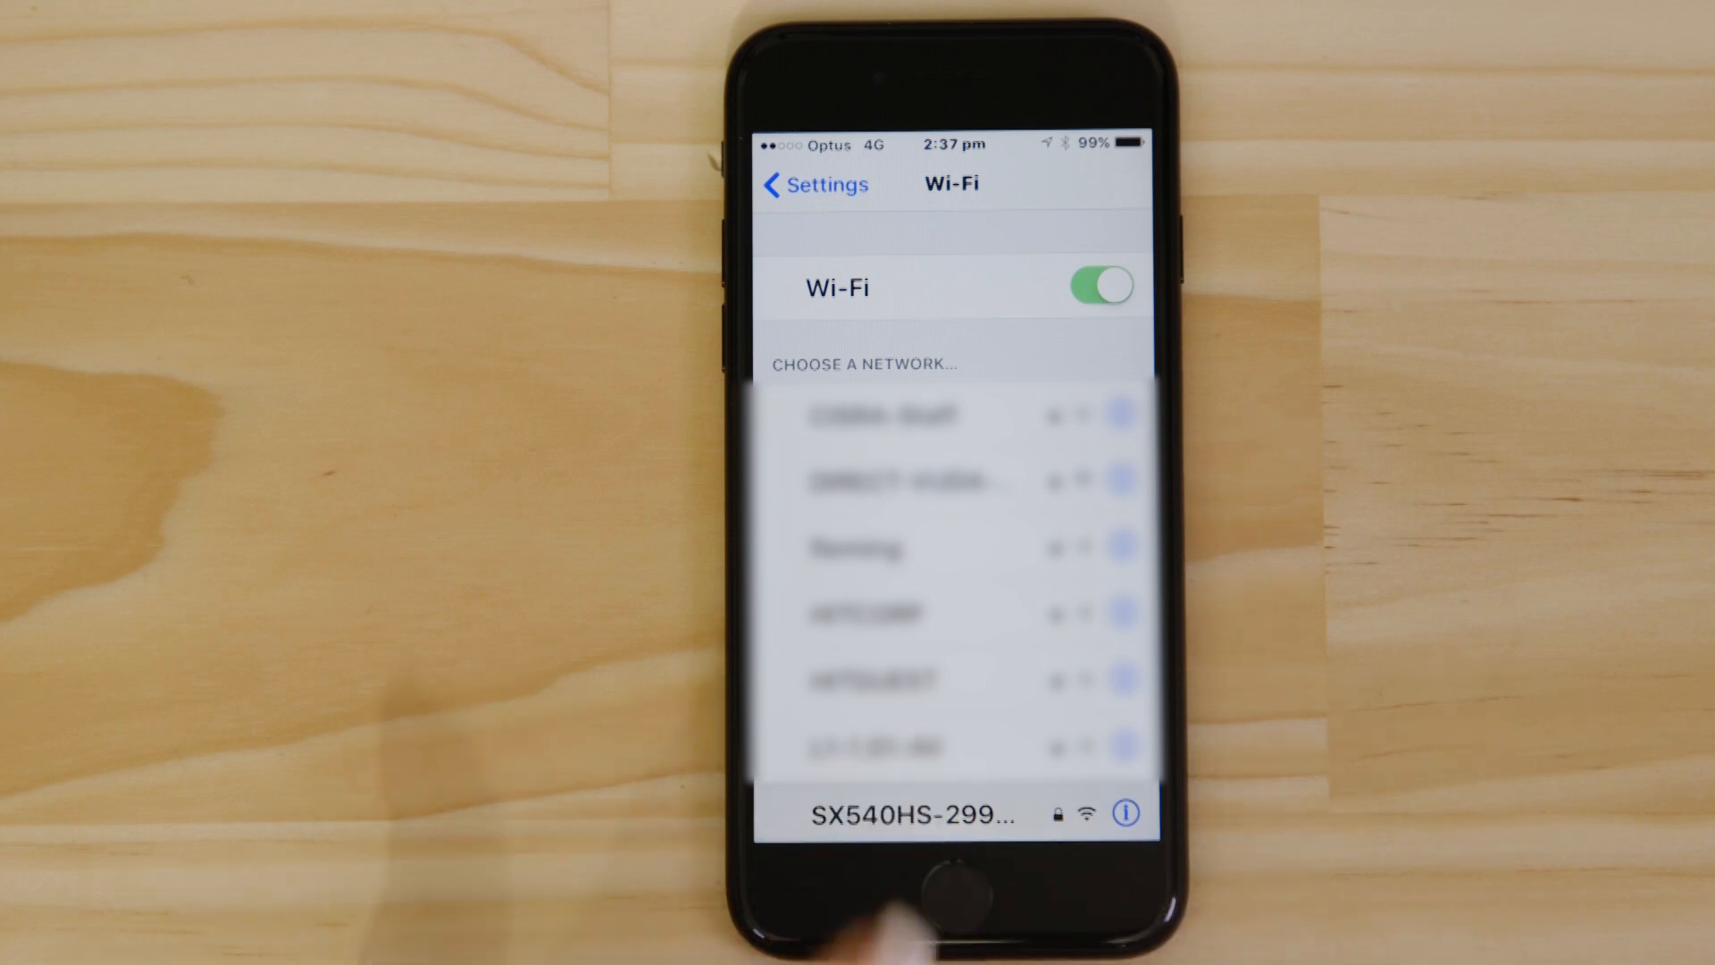
- Join the SX540HS Wi-Fi network with the camera's password and return to Camera Connect
click(911, 809)
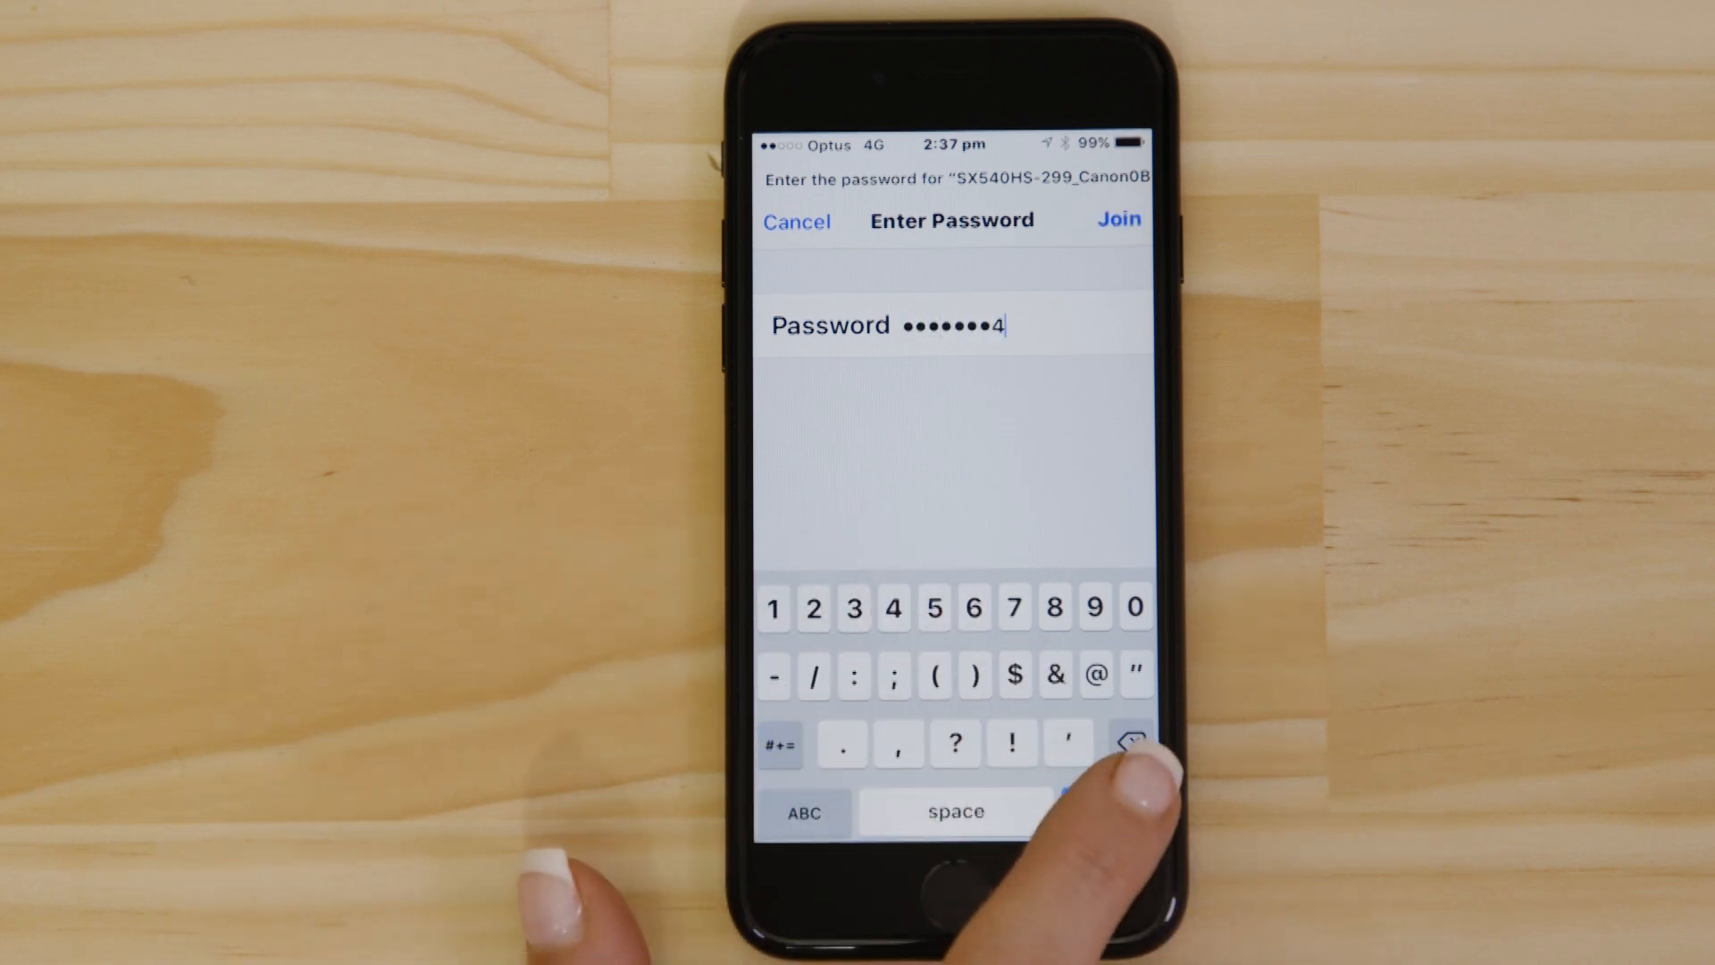
click(1118, 218)
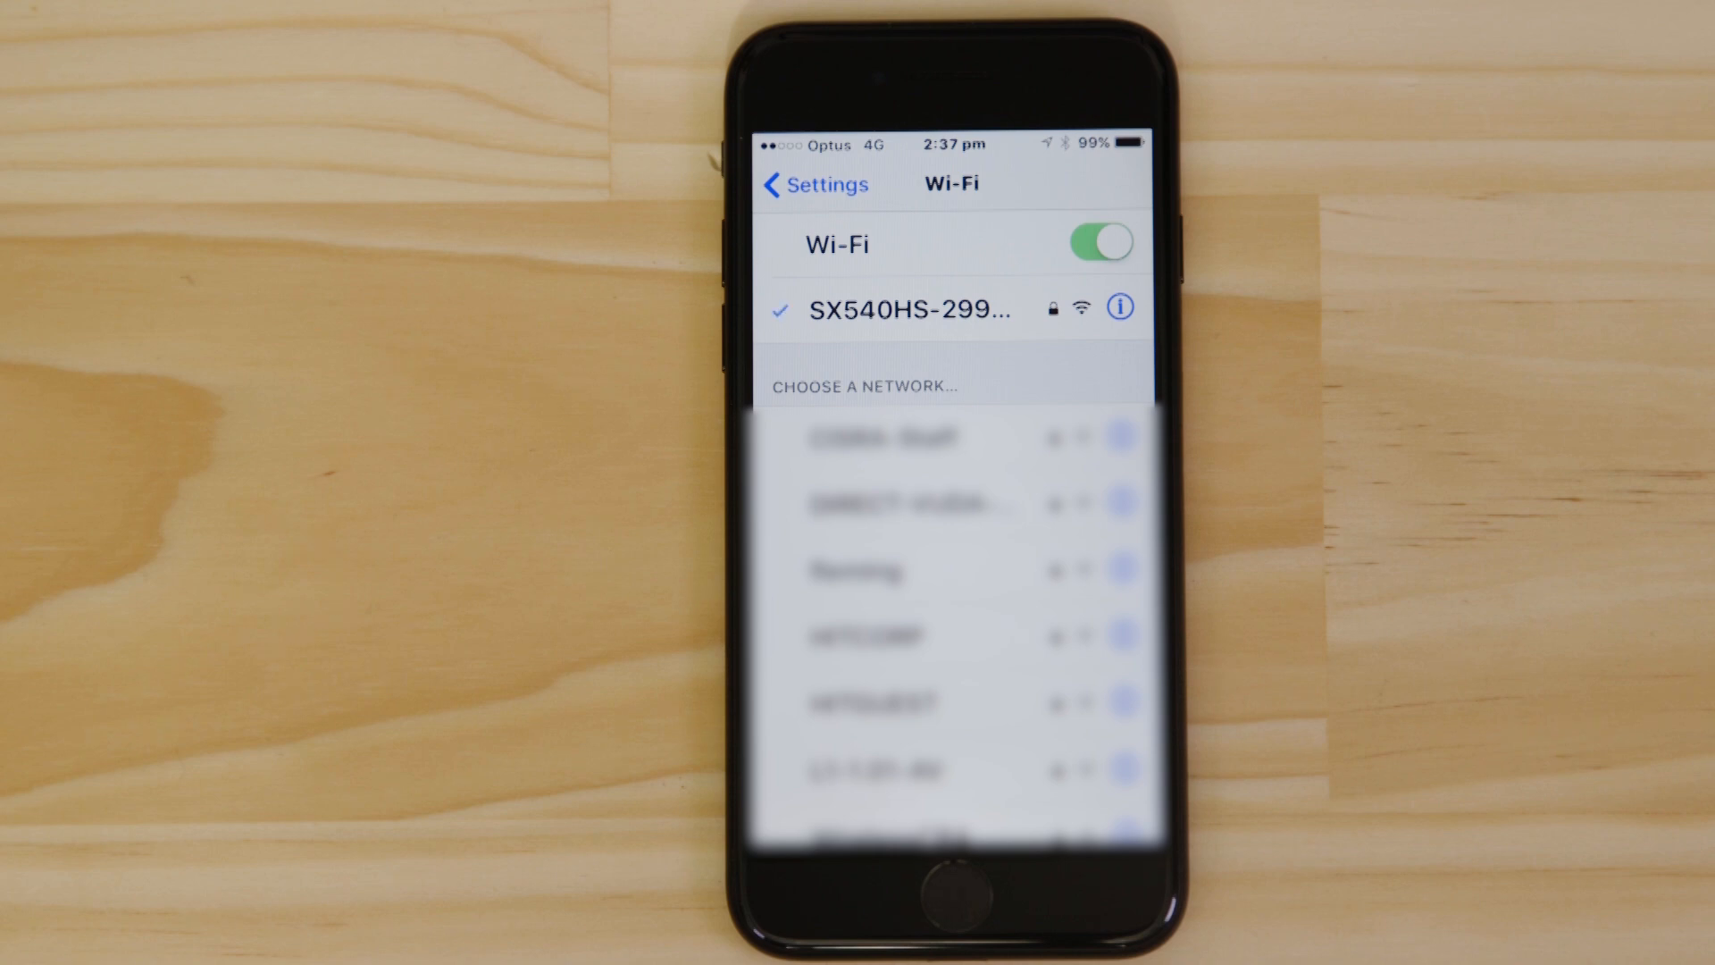
click(947, 897)
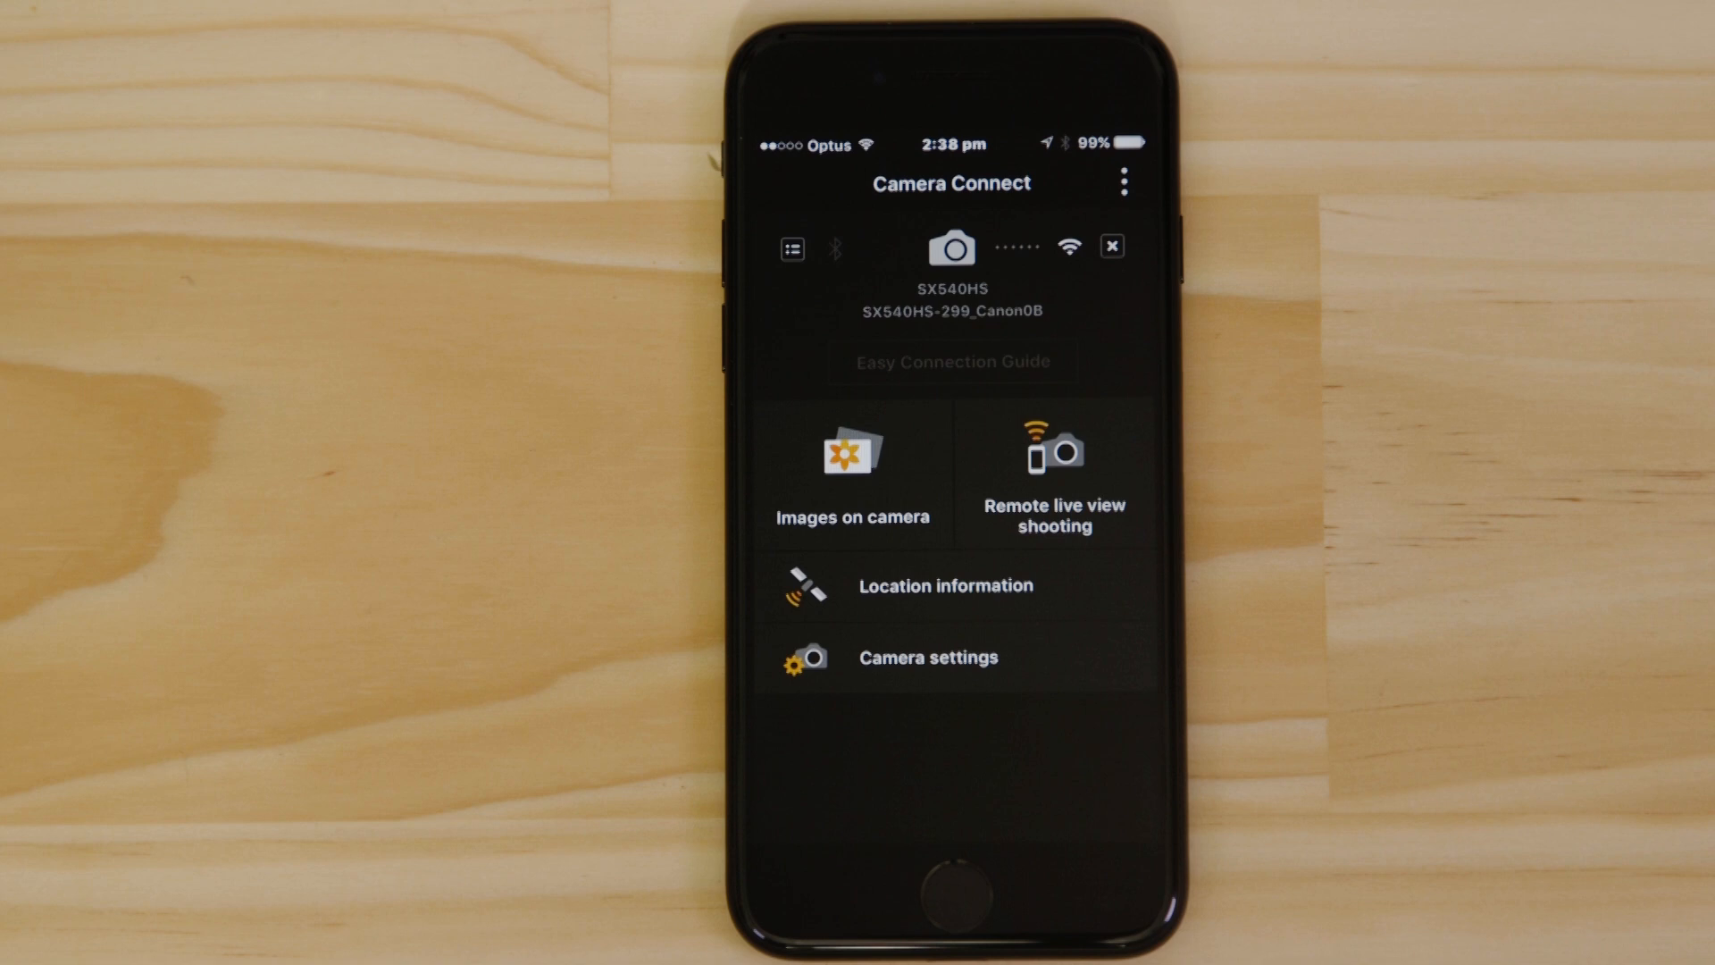
- Start Remote live view shooting and fire the shutter to take a photo
click(1054, 468)
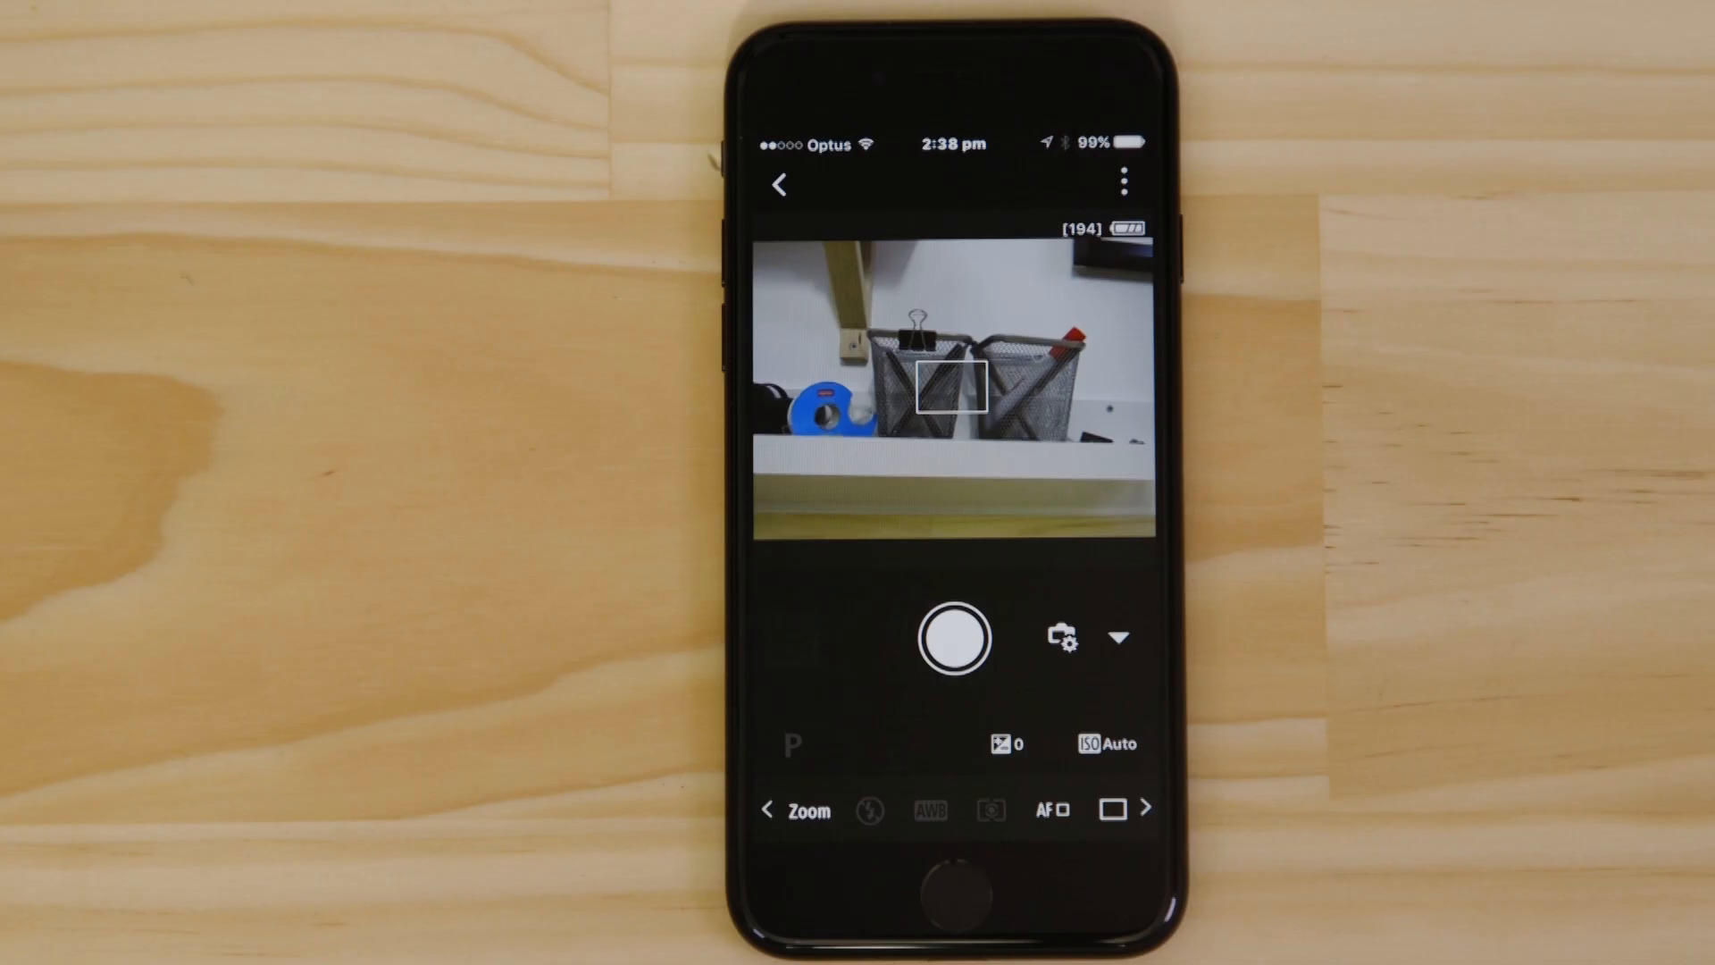
click(953, 638)
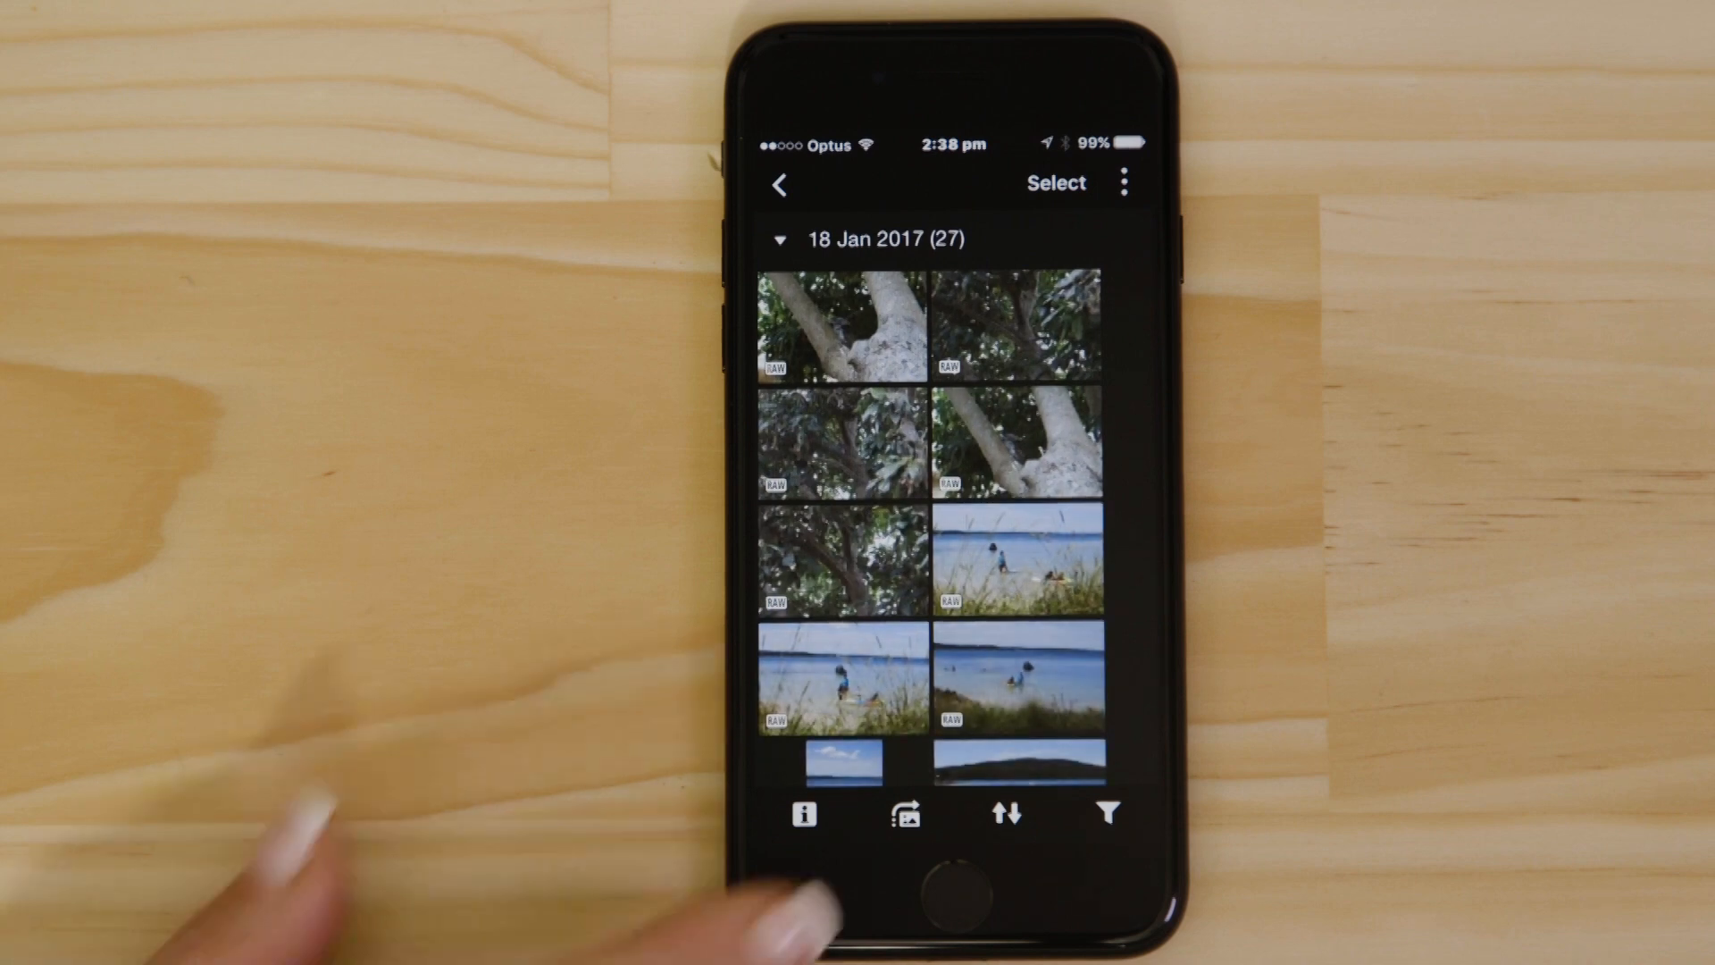
- Scroll the 18 Jan 2017 thumbnail grid, then go back to the main screen
scroll(down, 3)
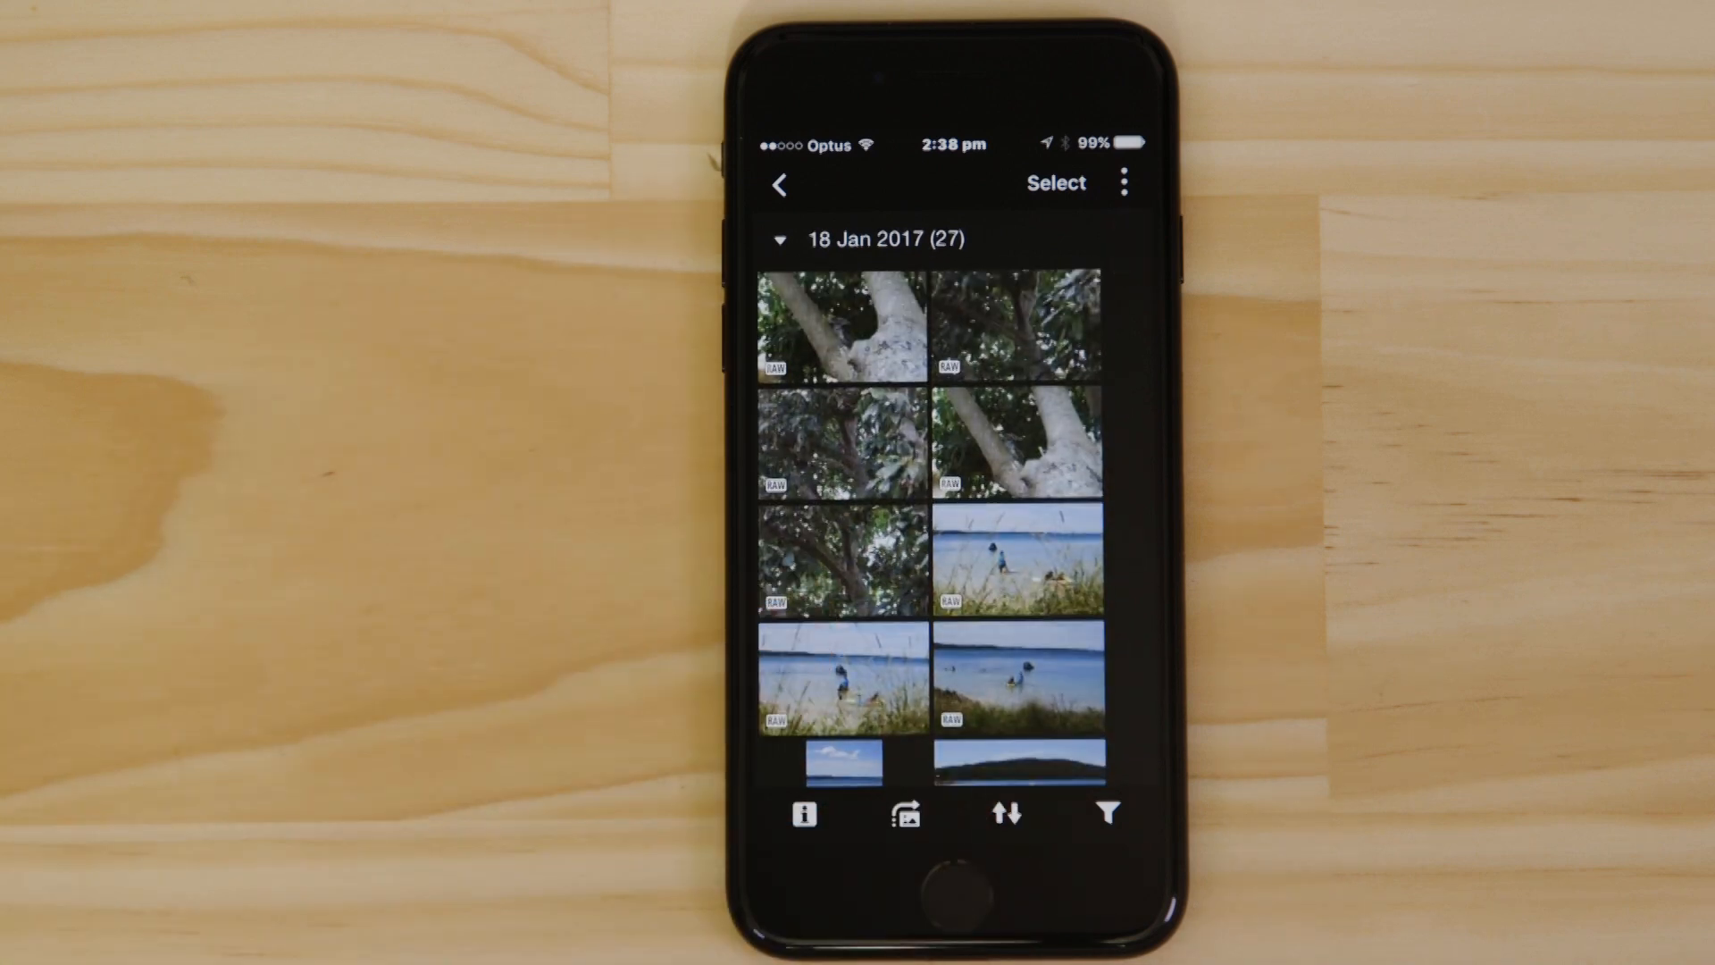
click(775, 182)
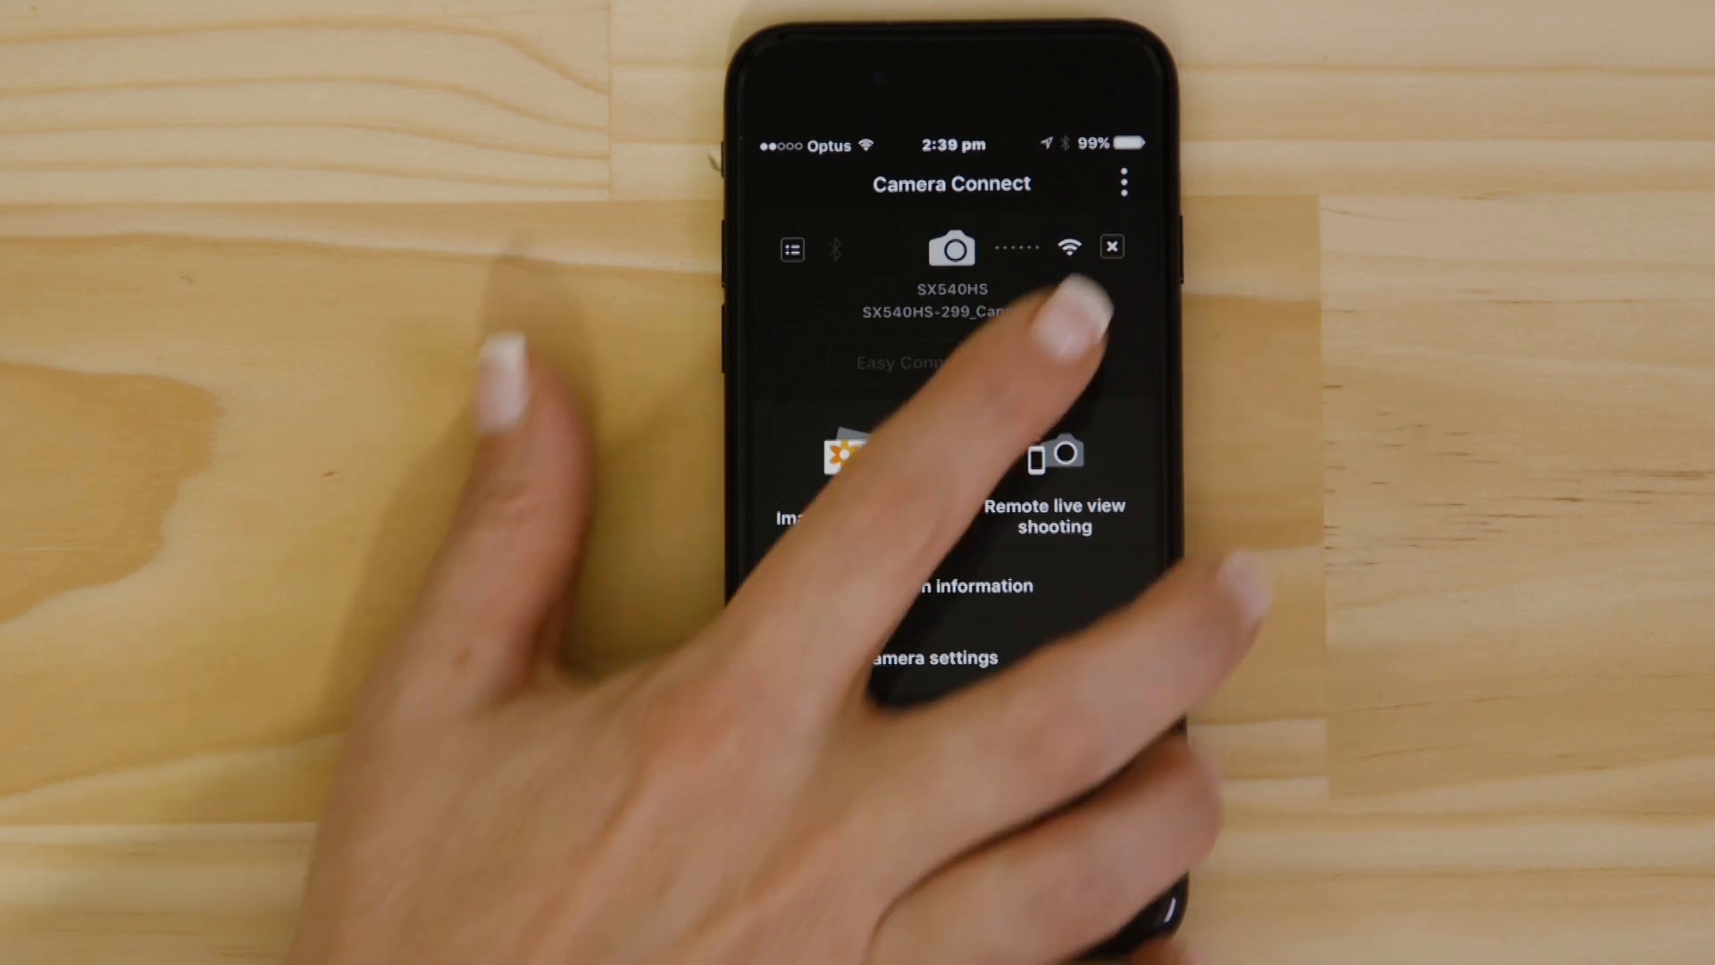
- Answer the Disconnect the camera? alert keeping the SX540HS connected, then reopen Images on camera
click(1111, 246)
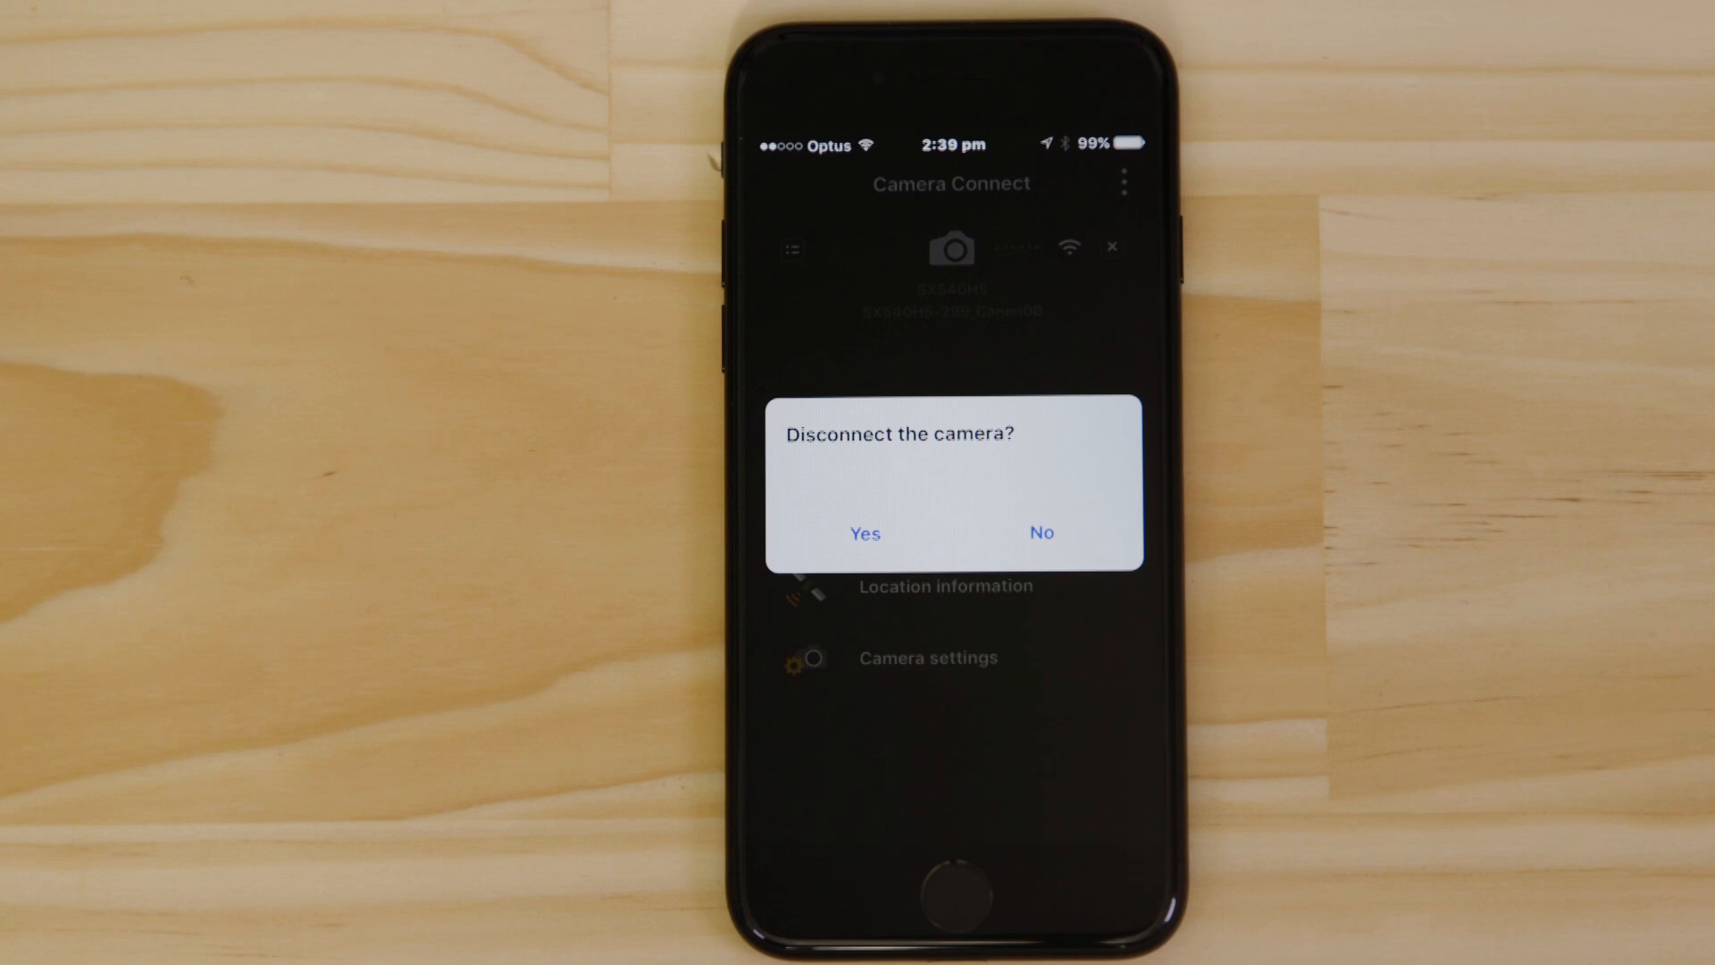
click(865, 532)
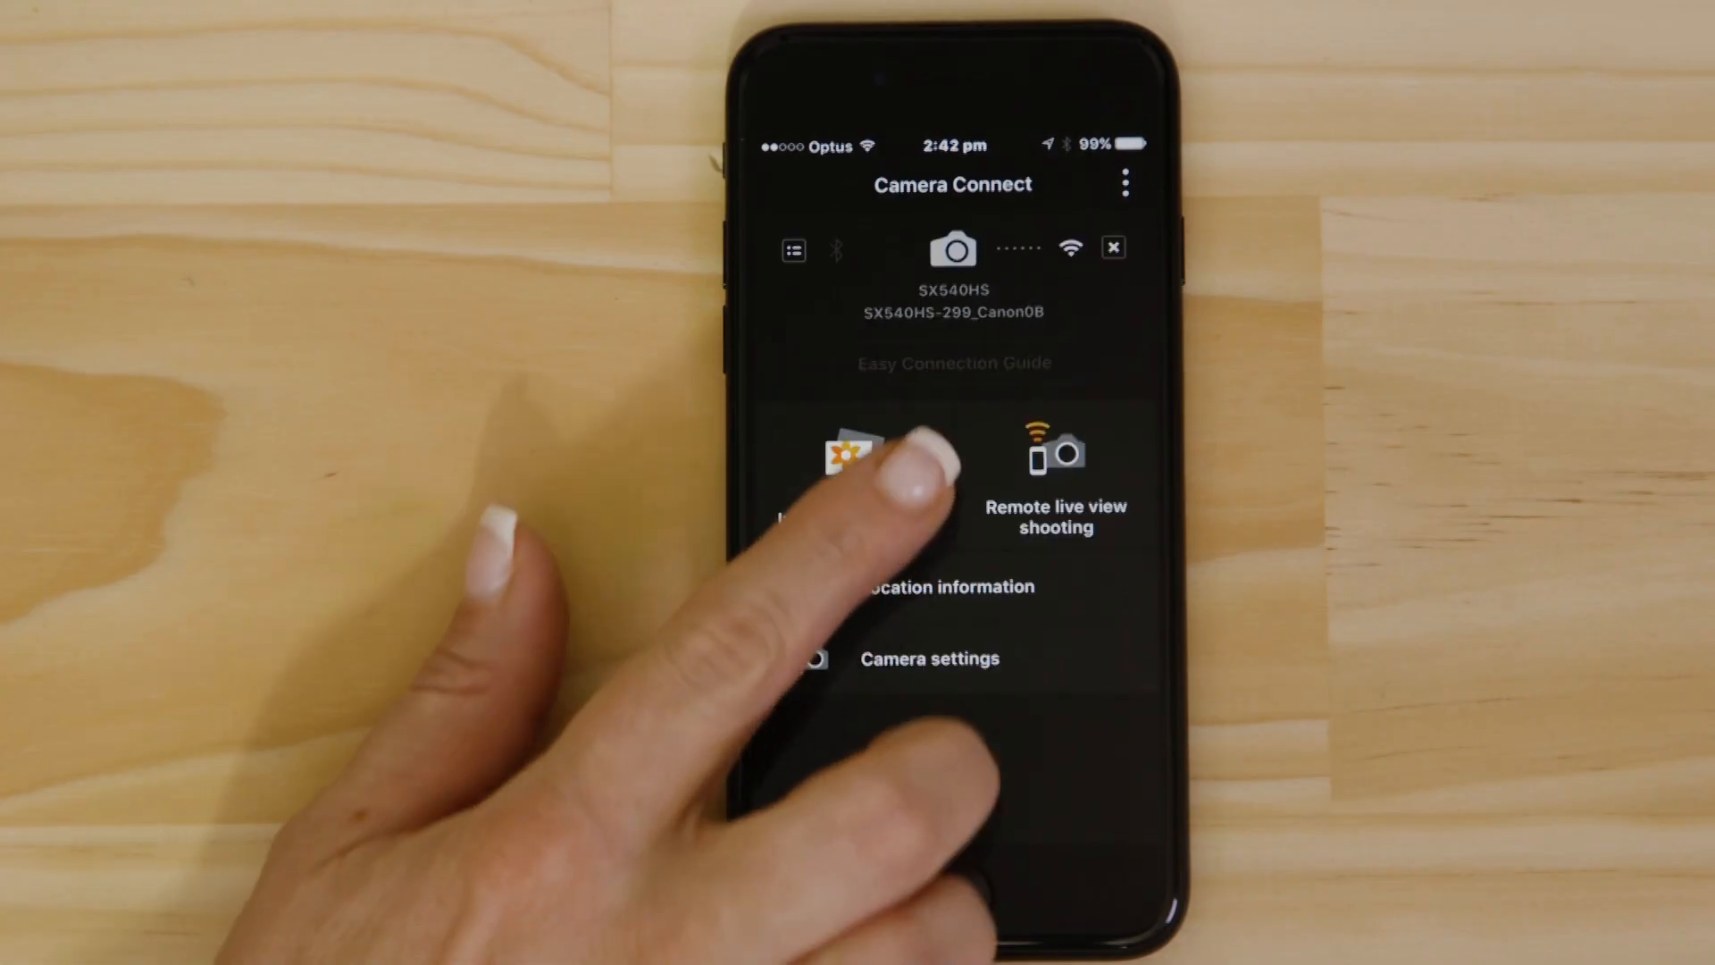
click(852, 456)
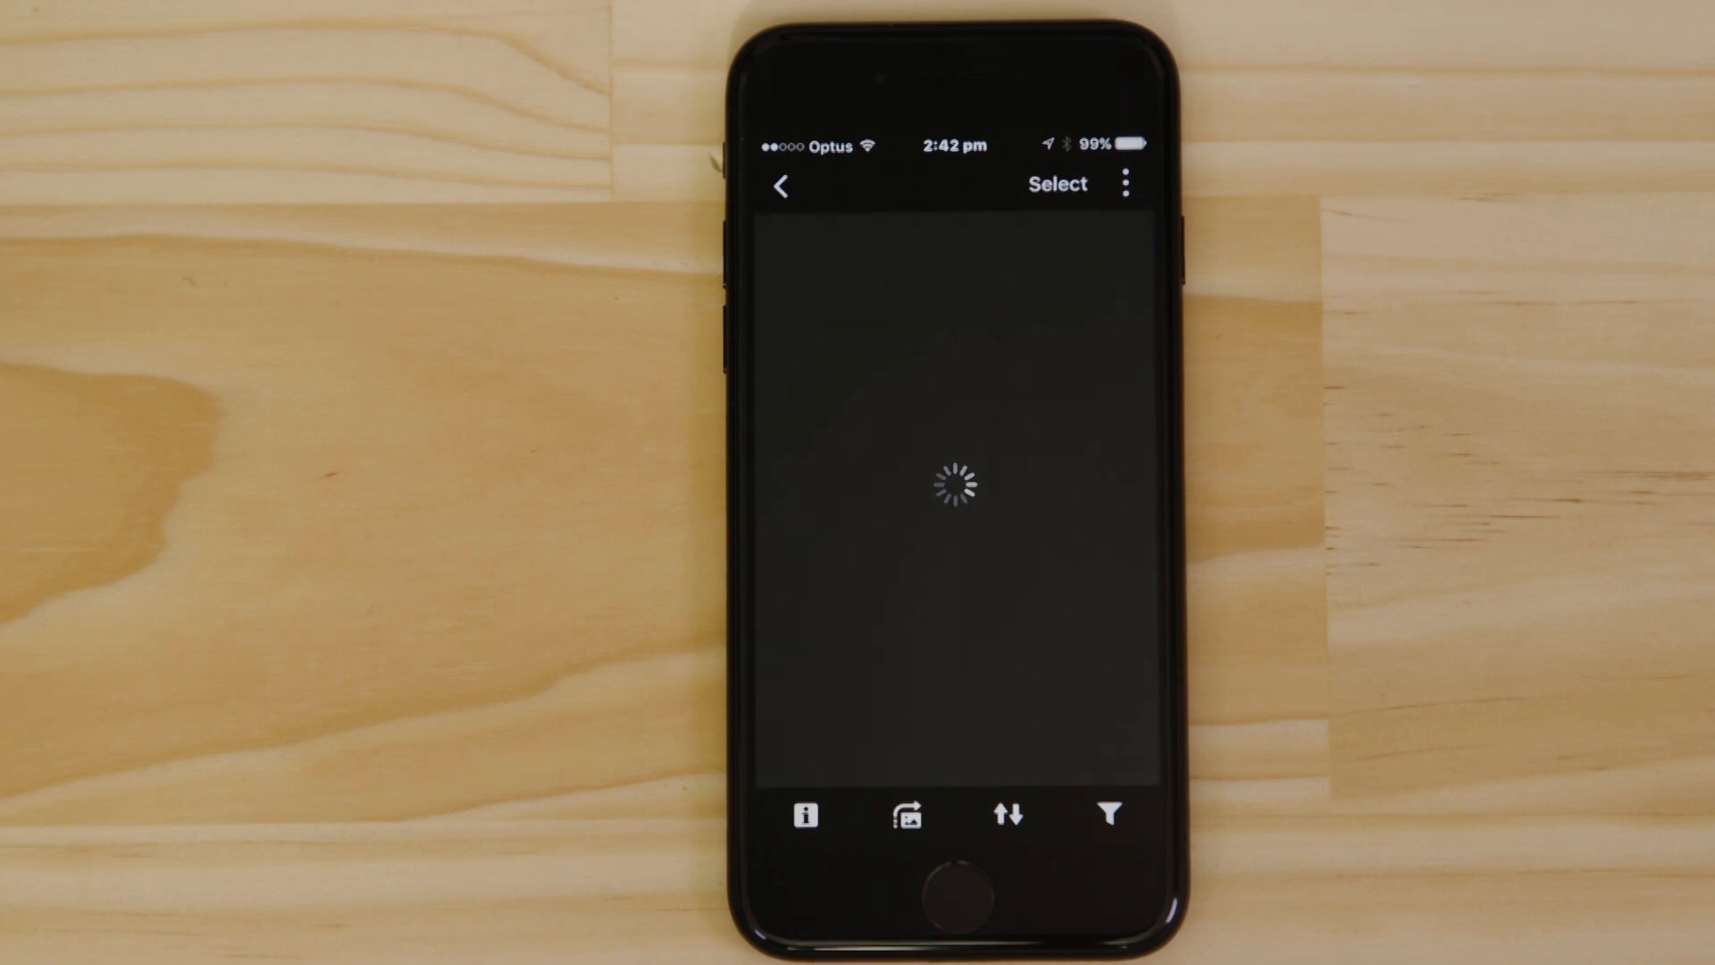